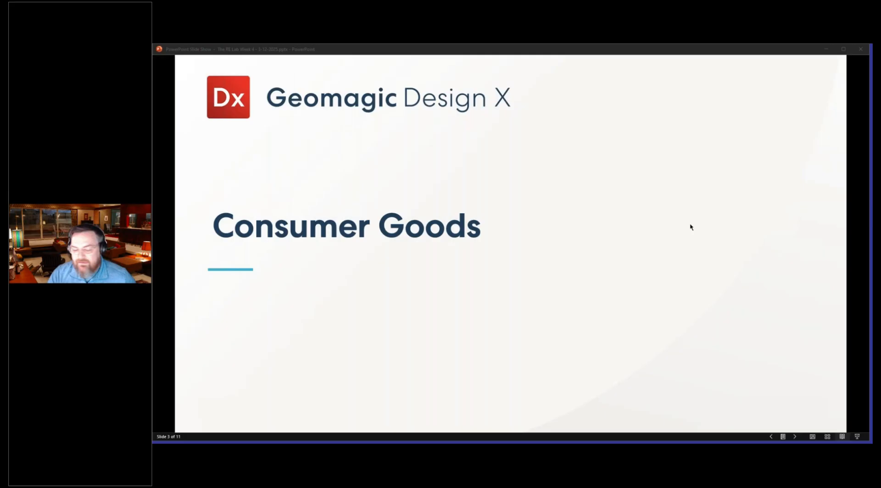
pyautogui.moveTo(570, 172)
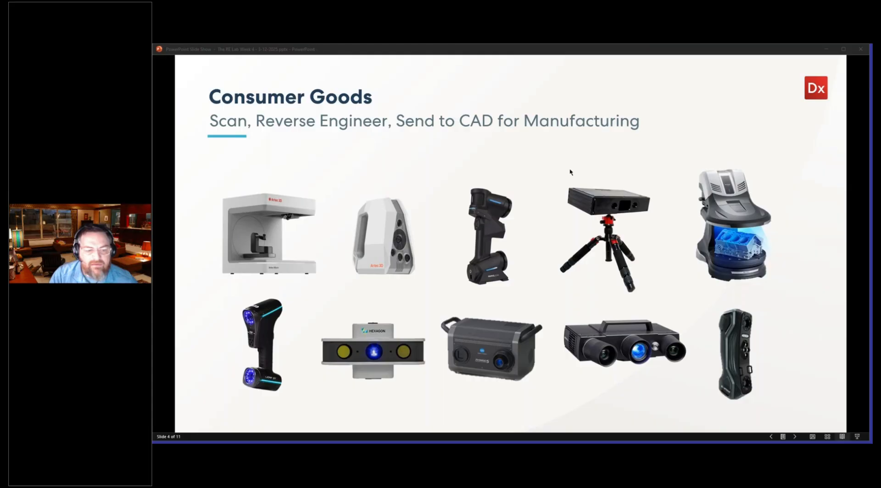
pyautogui.moveTo(688, 178)
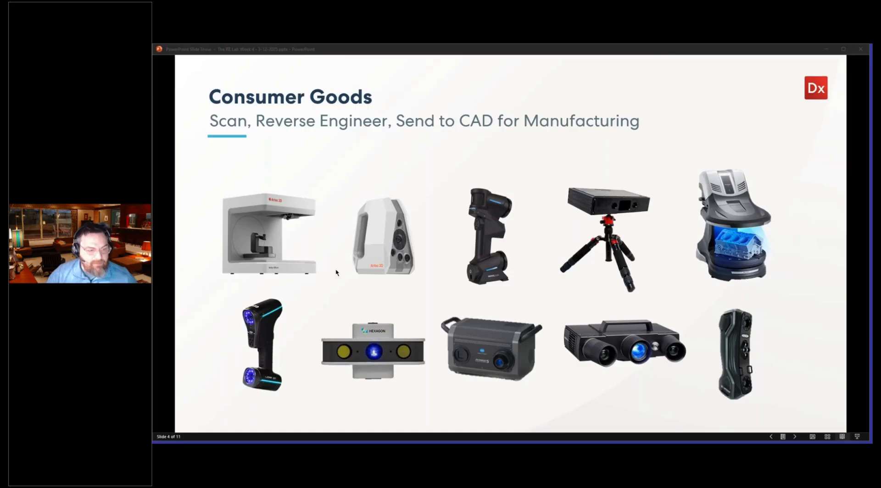
pyautogui.moveTo(292, 238)
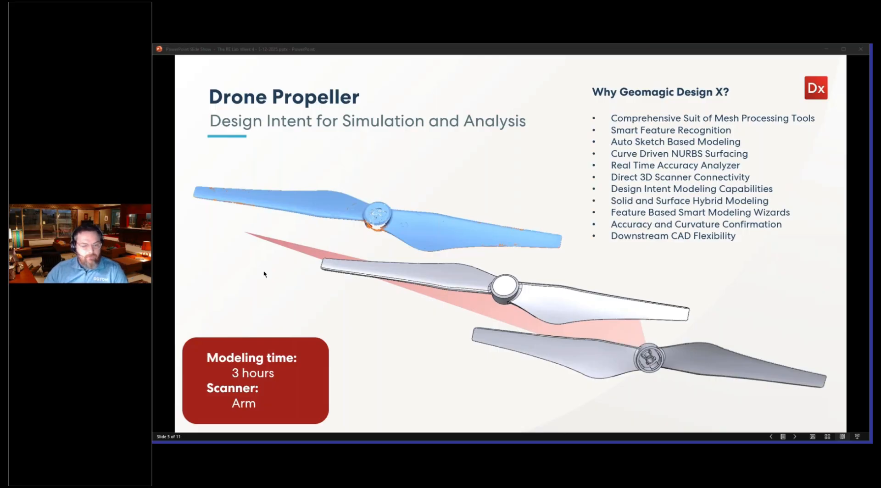
pyautogui.moveTo(497, 309)
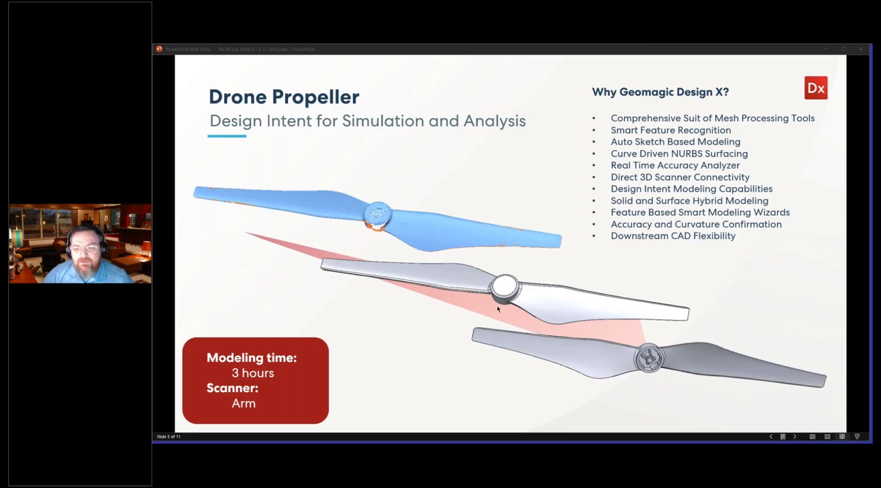
pyautogui.moveTo(858, 200)
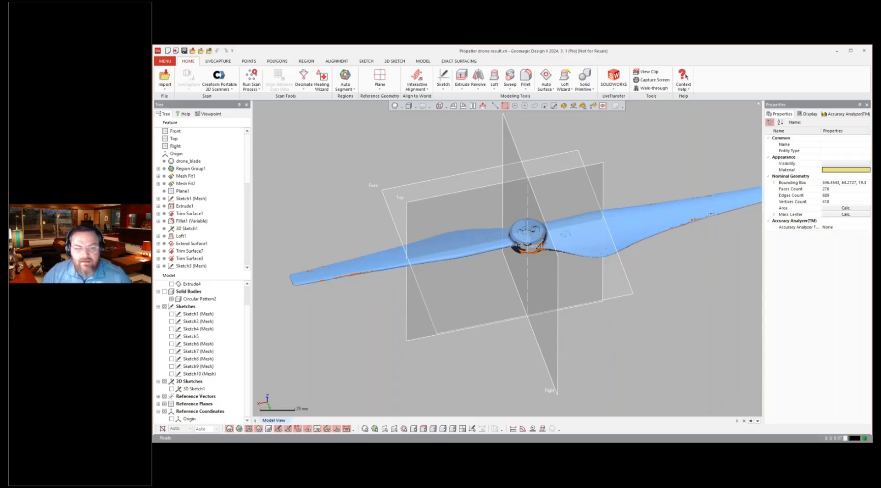
# Step: Zoom the view of the blue scanned drone propeller mesh
pyautogui.scroll(-3)
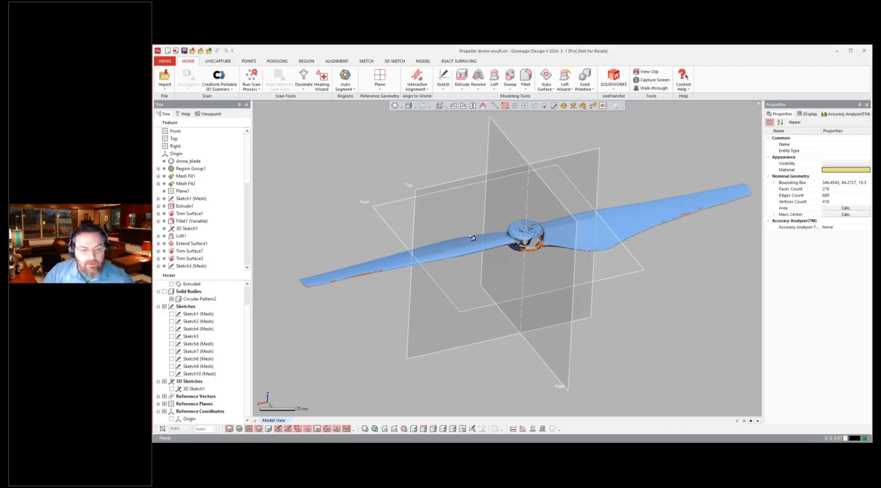
# Step: Hide the scan mesh to reveal the solid propeller and orbit around it
pyautogui.click(200, 299)
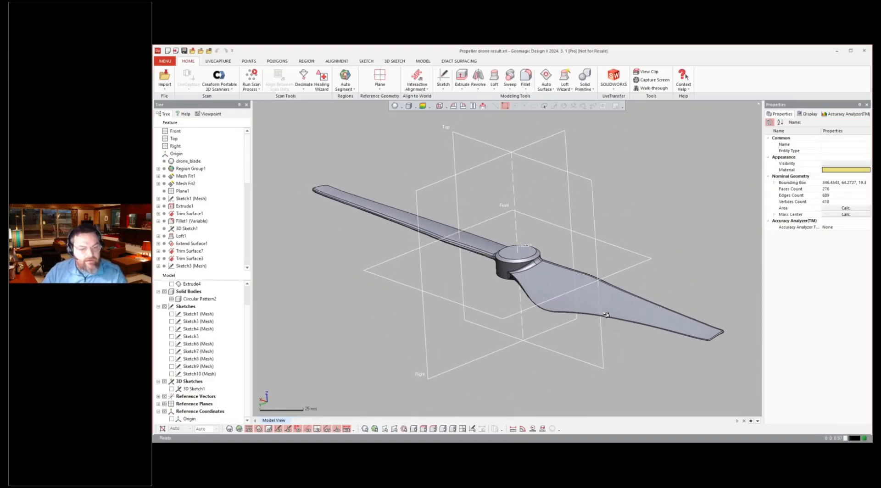
pyautogui.moveTo(607, 315); pyautogui.dragTo(572, 295)
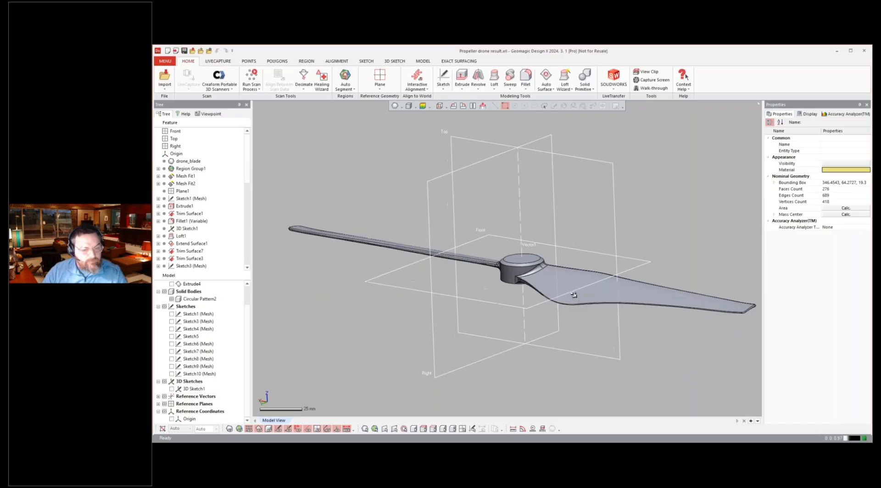
pyautogui.moveTo(573, 295); pyautogui.dragTo(560, 283)
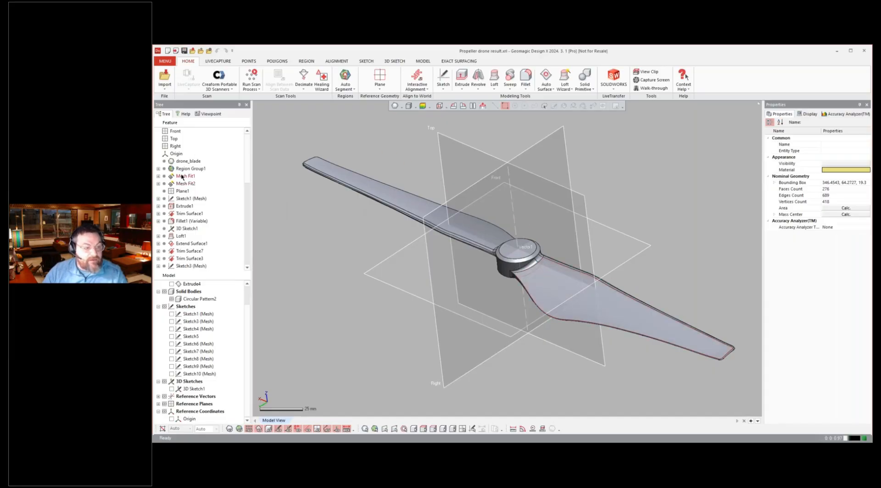
# Step: Roll history back to Mesh Fit1, advance past Mesh Fit2, and orbit the fitted surfaces
pyautogui.rightClick(185, 175)
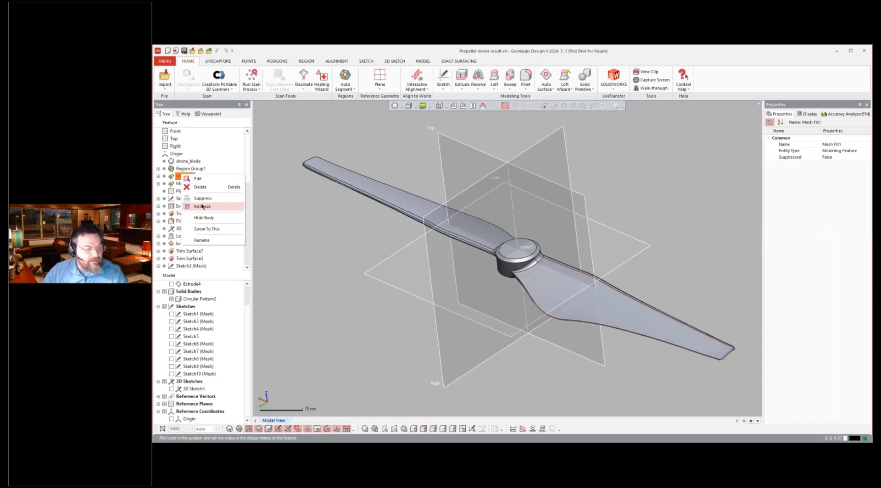
pyautogui.click(202, 206)
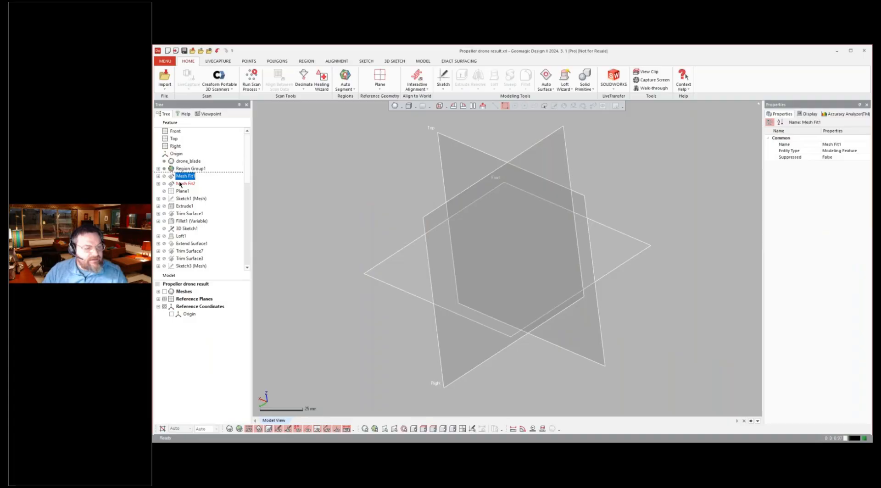
pyautogui.click(186, 183)
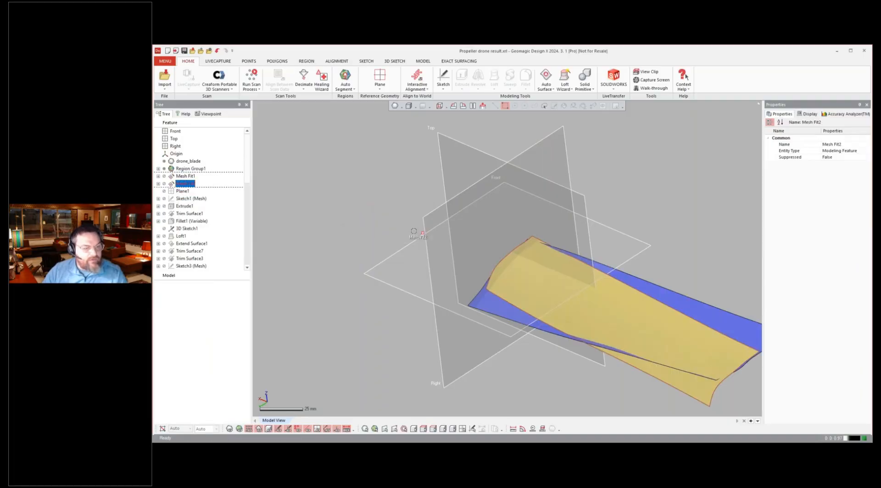
pyautogui.click(185, 183)
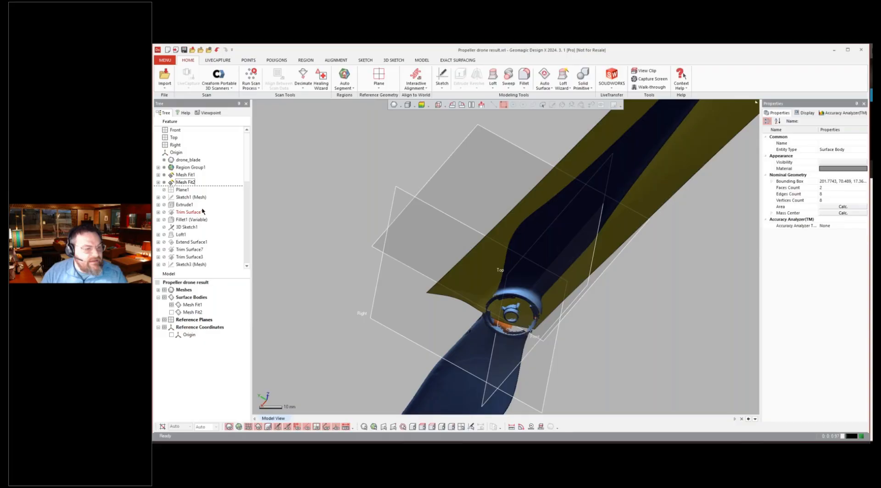
pyautogui.moveTo(505, 253); pyautogui.dragTo(561, 248)
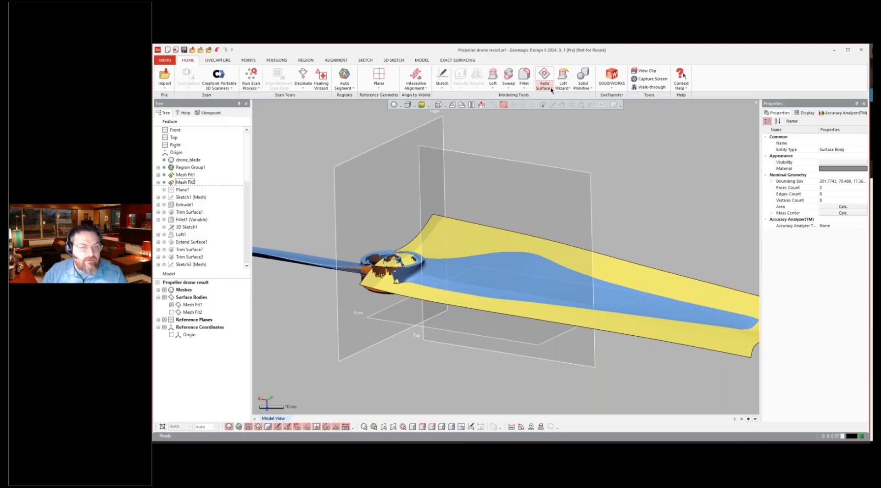
pyautogui.click(563, 78)
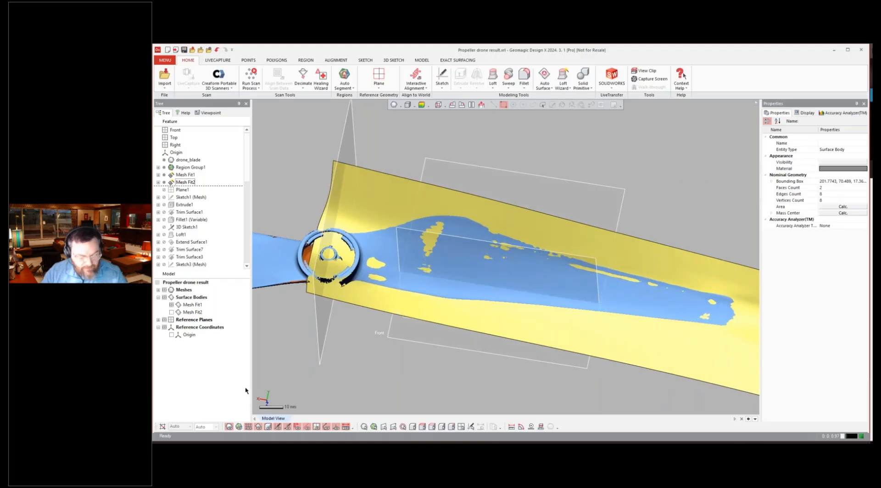
# Step: Advance history past Extrude1, view along the blade edge, and select Sketch1 (Mesh)
pyautogui.click(192, 305)
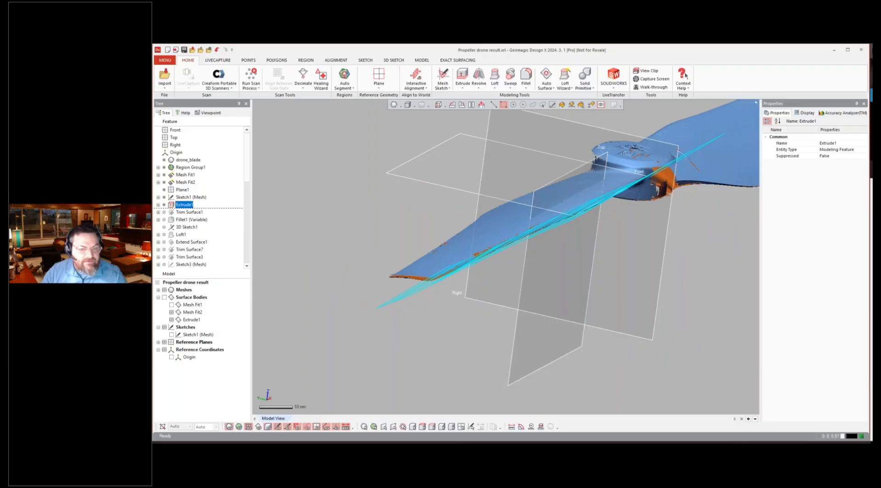
pyautogui.moveTo(506, 225); pyautogui.dragTo(359, 272)
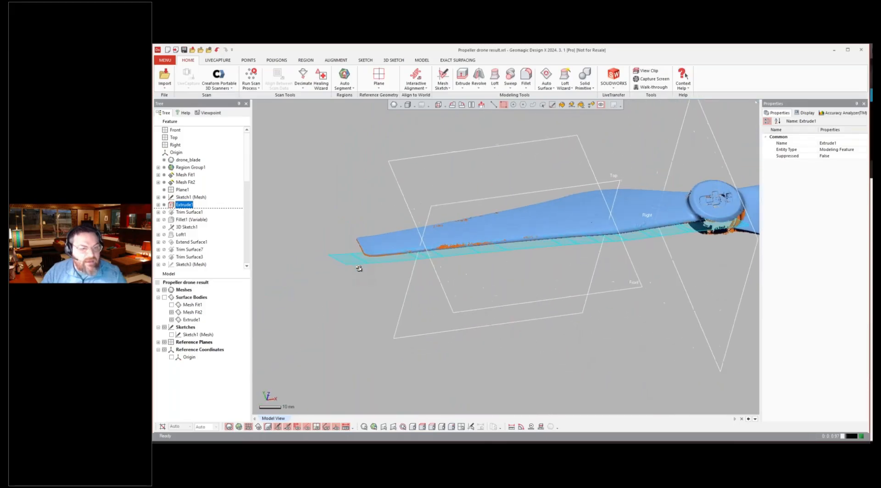
pyautogui.click(191, 197)
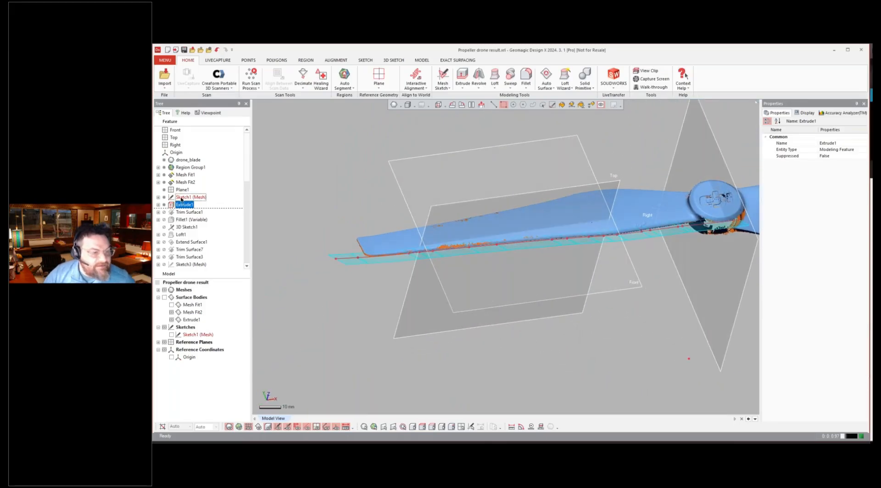
pyautogui.click(191, 197)
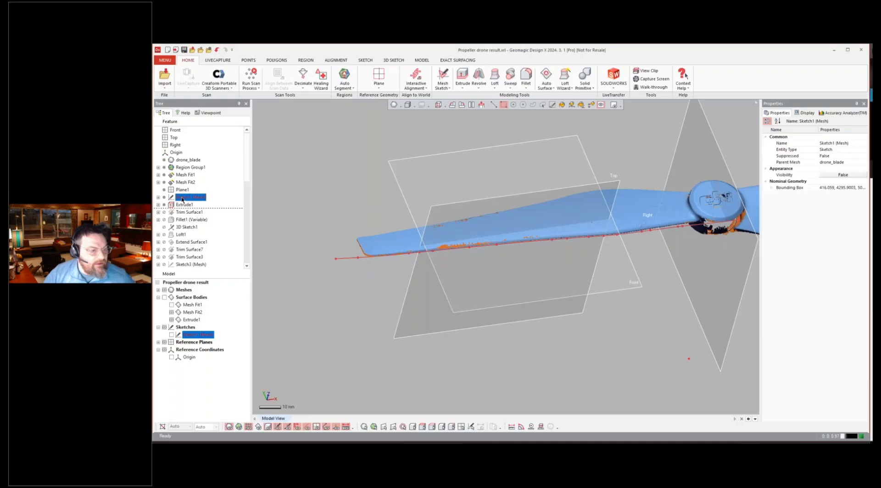
pyautogui.rightClick(189, 197)
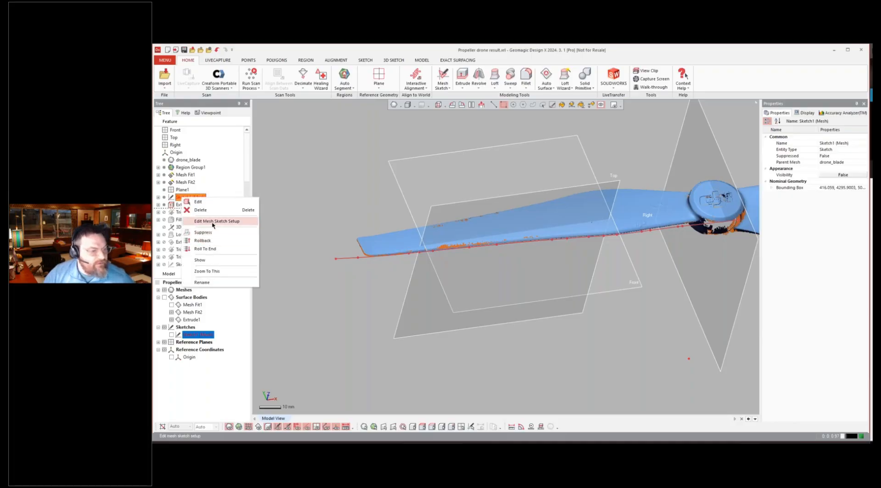
# Step: Reopen Sketch1's mesh sketch setup, inspect the section plane, and confirm it
pyautogui.click(216, 221)
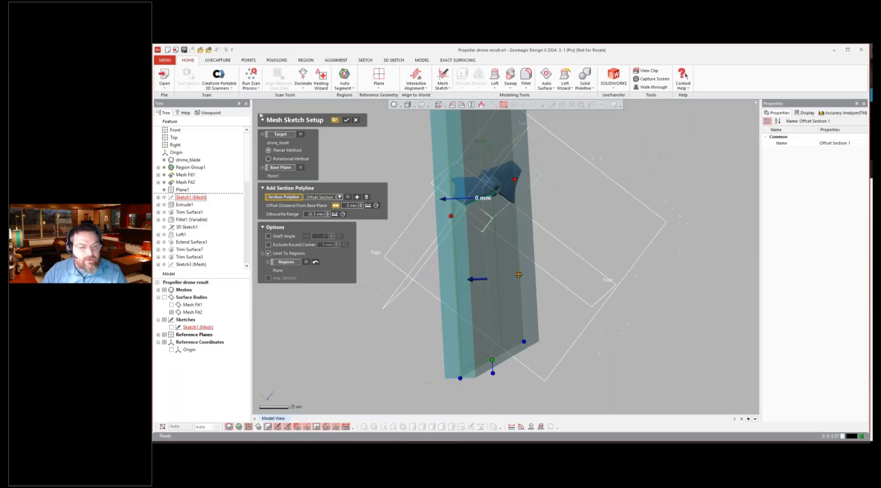
pyautogui.moveTo(517, 274); pyautogui.dragTo(497, 262)
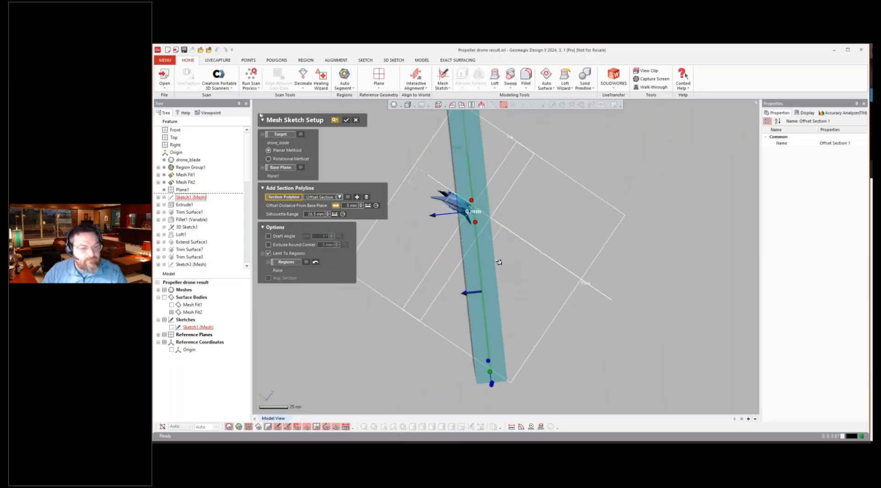
pyautogui.moveTo(498, 262); pyautogui.dragTo(493, 264)
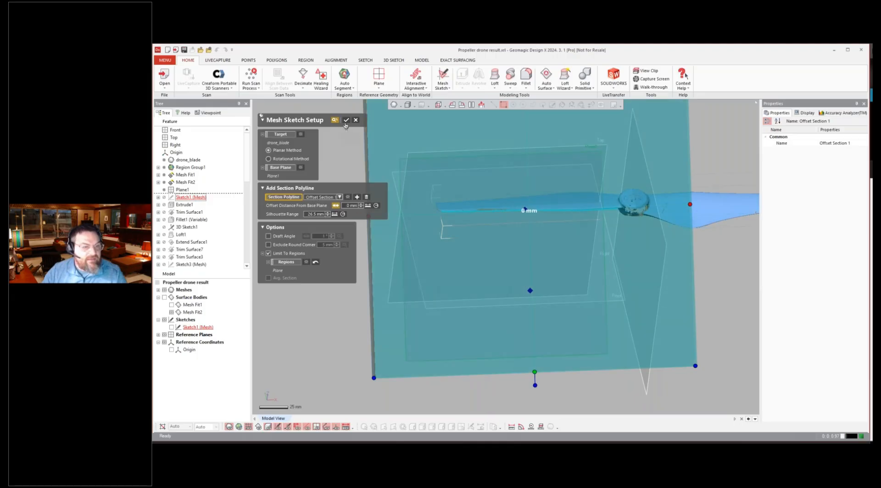
pyautogui.click(345, 120)
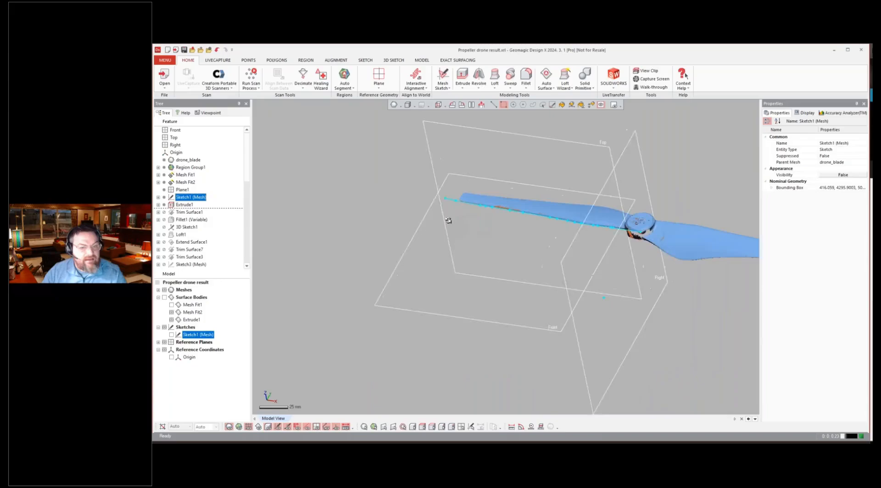
pyautogui.rightClick(185, 213)
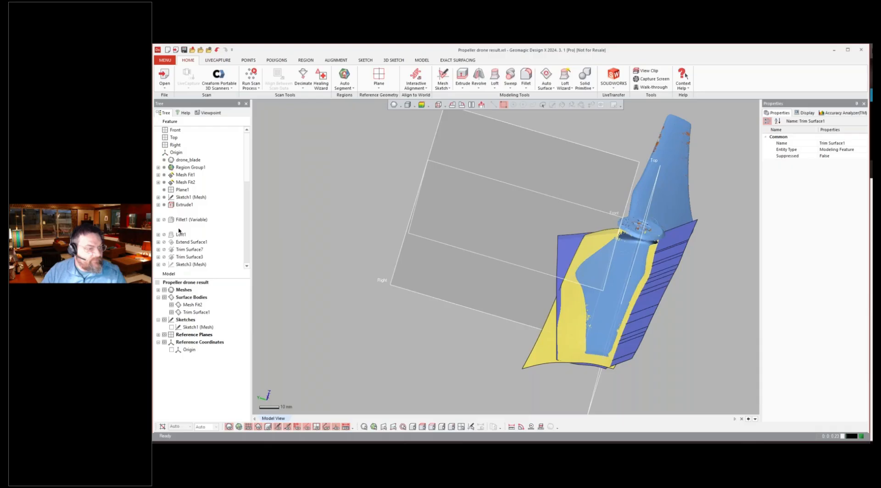
# Step: Roll history forward through 3D Sketch1 and Loft1 to Extend Surface1
pyautogui.click(181, 227)
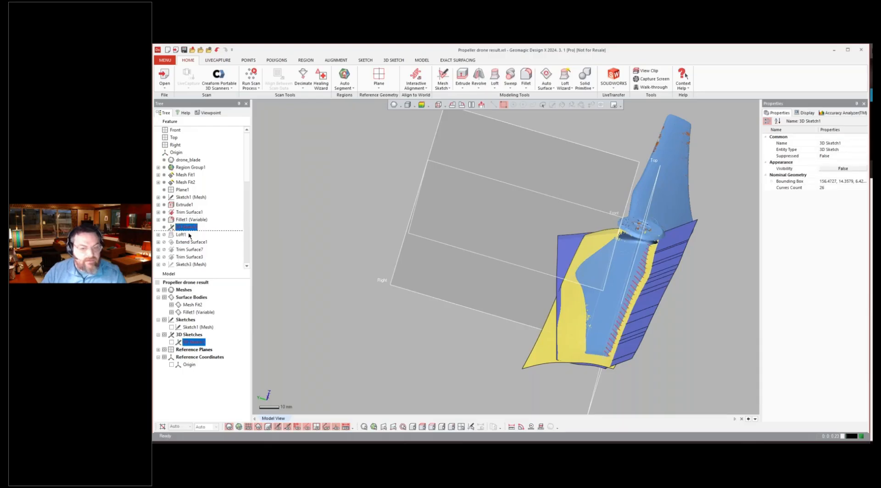
pyautogui.click(181, 235)
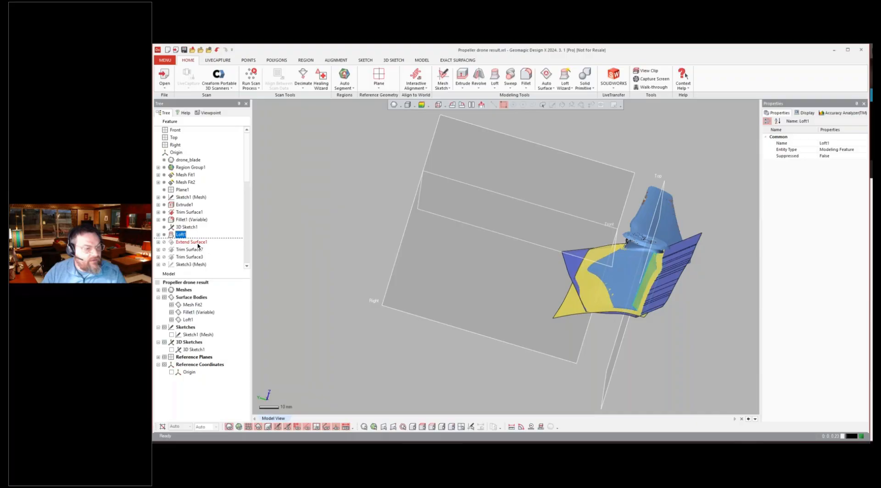
pyautogui.click(192, 243)
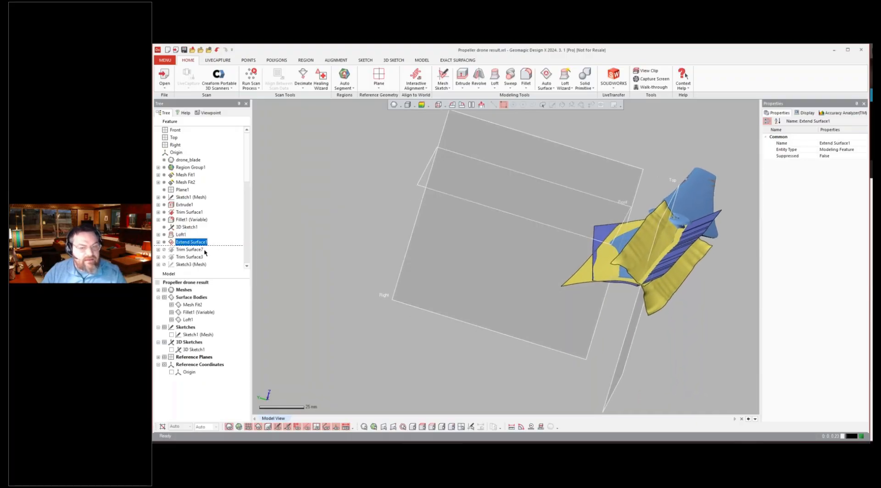
# Step: Roll the history forward to Trim Surface3
pyautogui.click(190, 257)
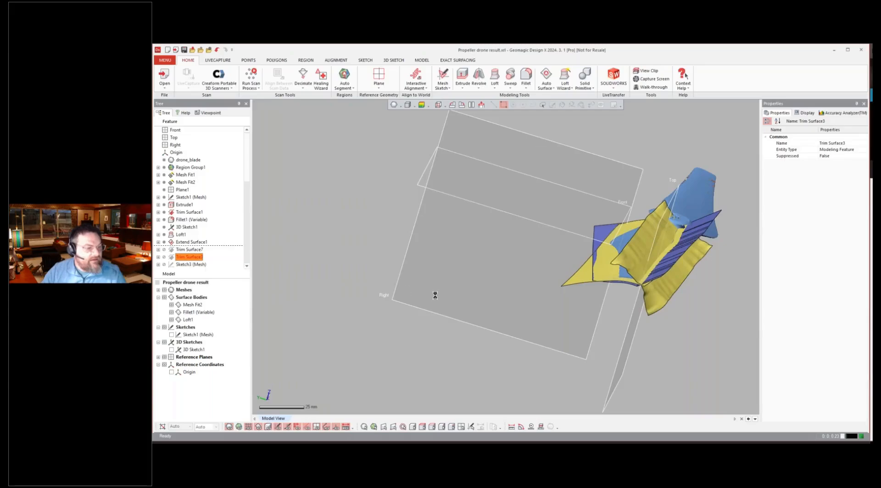
pyautogui.click(188, 257)
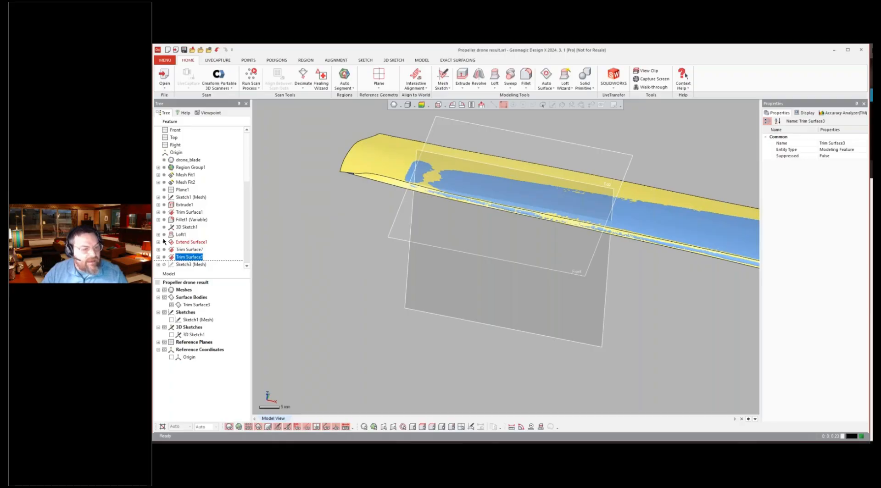
# Step: Roll history forward via Sketch3 (Mesh) and Extrude3 to Trim Surface4
pyautogui.click(158, 235)
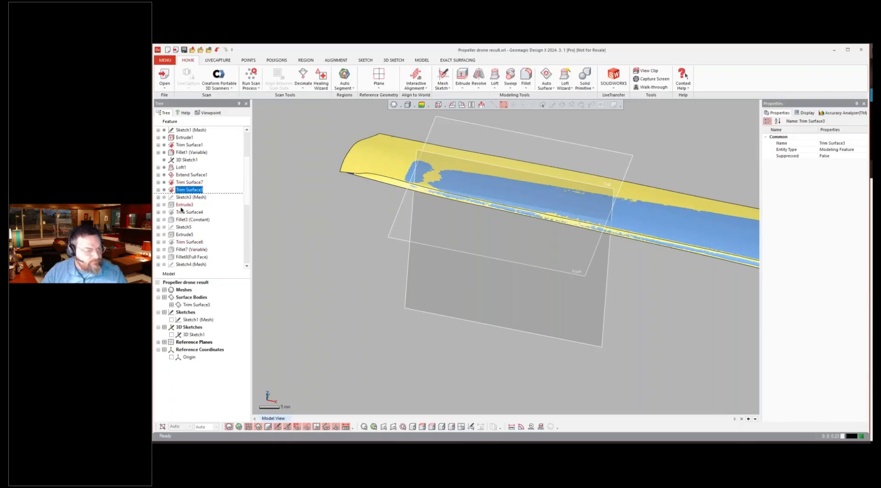
pyautogui.click(190, 213)
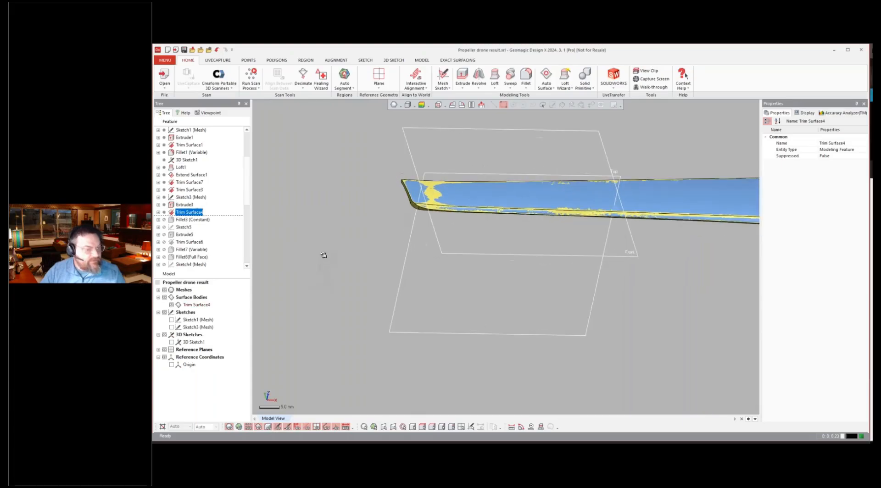
pyautogui.click(184, 204)
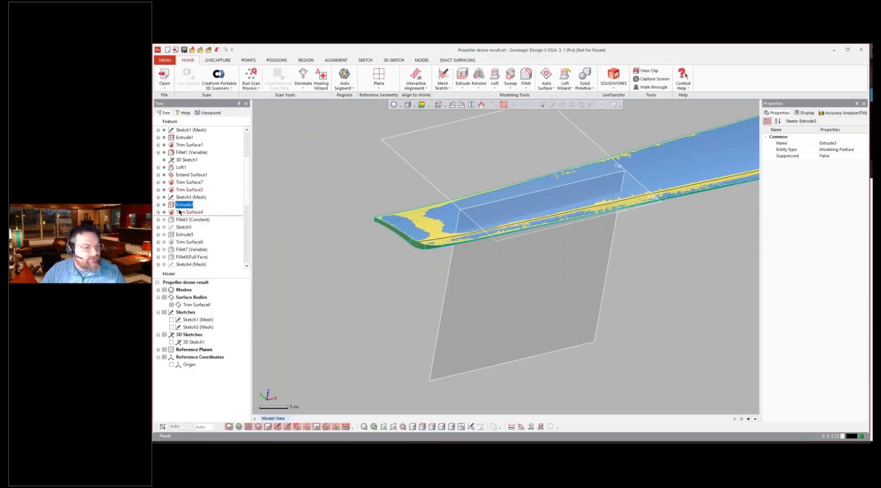
pyautogui.rightClick(191, 212)
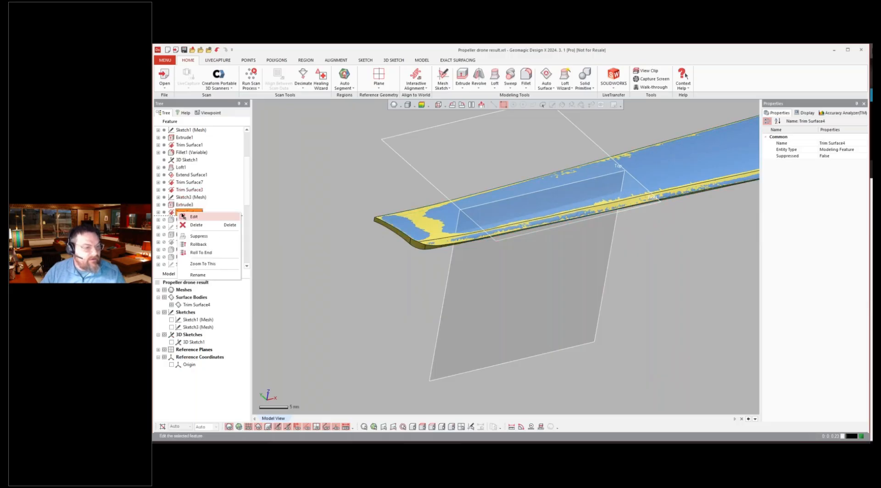
pyautogui.click(194, 217)
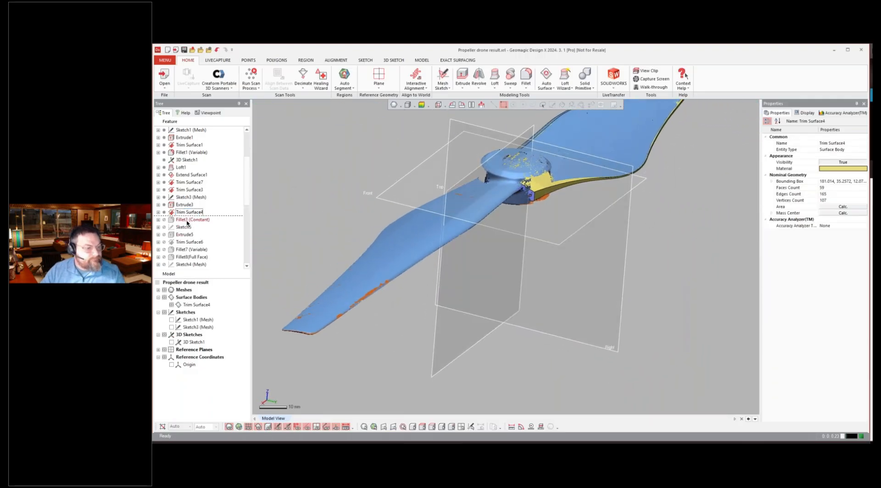
# Step: Roll history forward through Fillet3, Sketch5 and Extrude5 to Trim Surface6
pyautogui.click(192, 219)
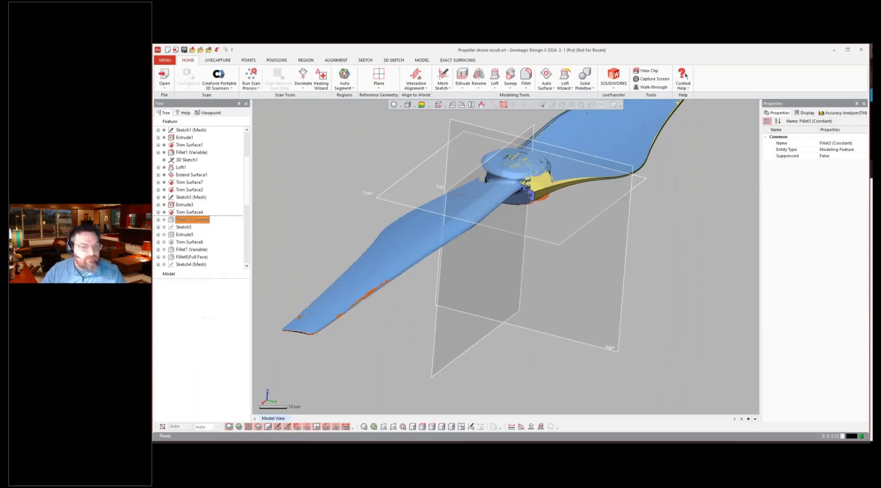
pyautogui.click(191, 219)
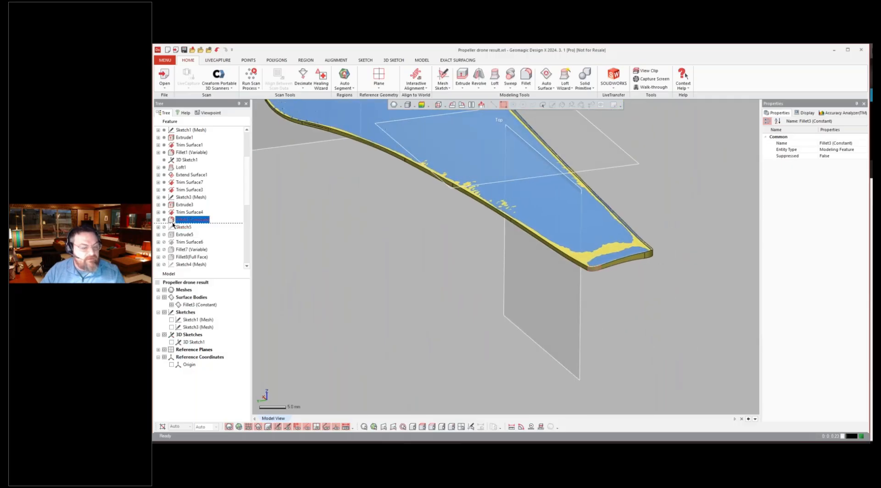
pyautogui.rightClick(185, 234)
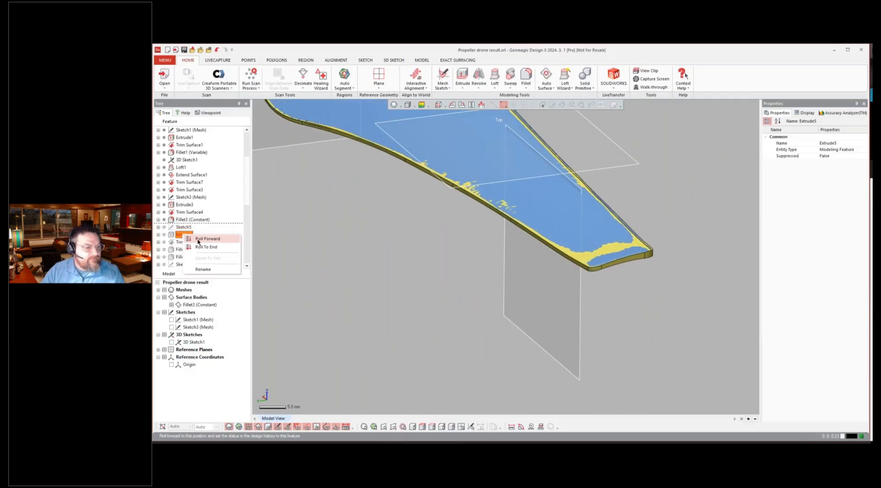
pyautogui.click(207, 238)
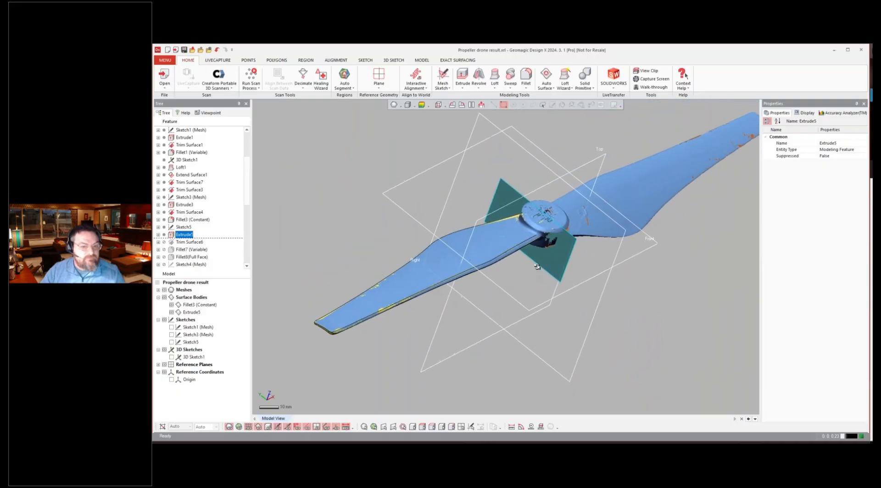
pyautogui.click(189, 242)
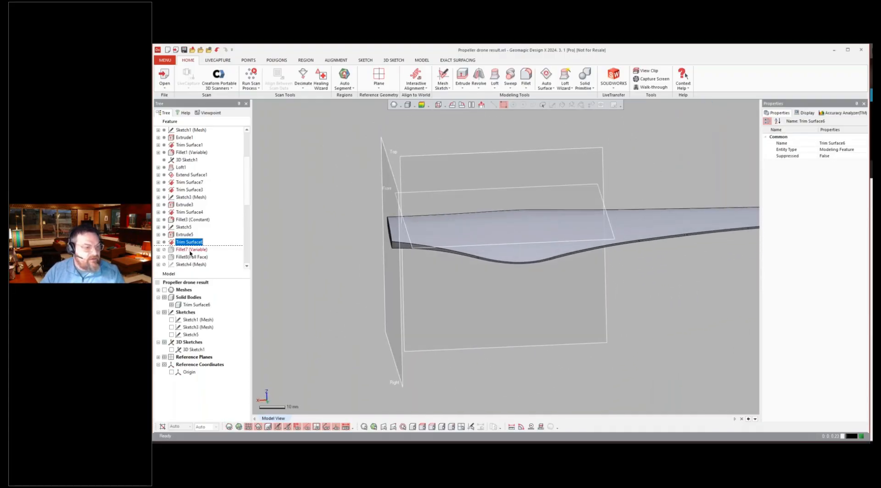
# Step: Roll history forward through Fillet7, Fillet8, Sketch4 (Mesh) and Extrude4 to Cut2
pyautogui.click(191, 256)
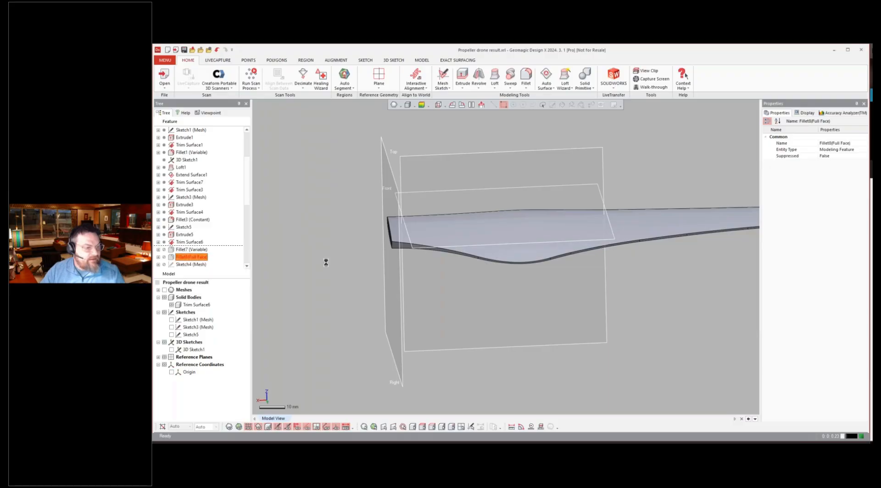
pyautogui.moveTo(683, 233)
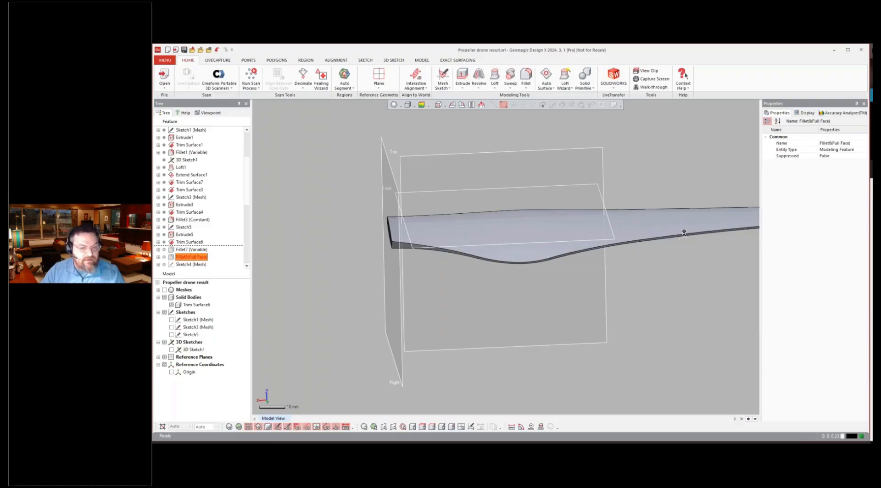
pyautogui.moveTo(411, 237)
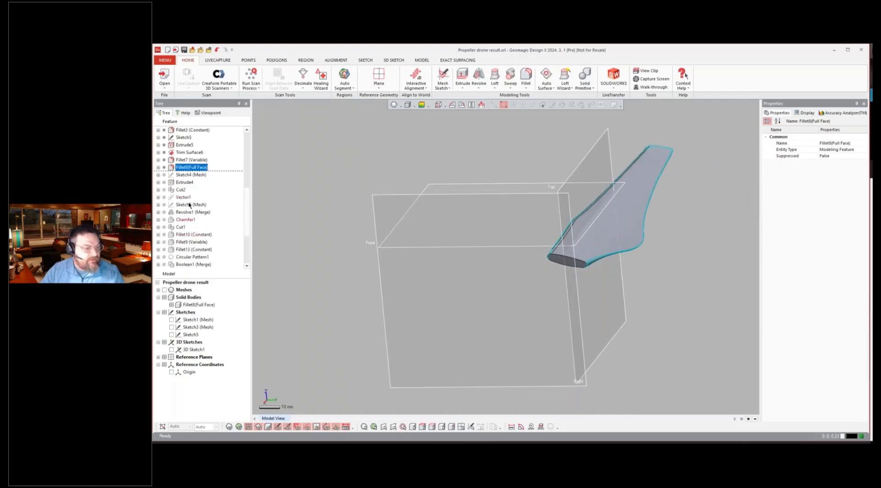
pyautogui.click(190, 174)
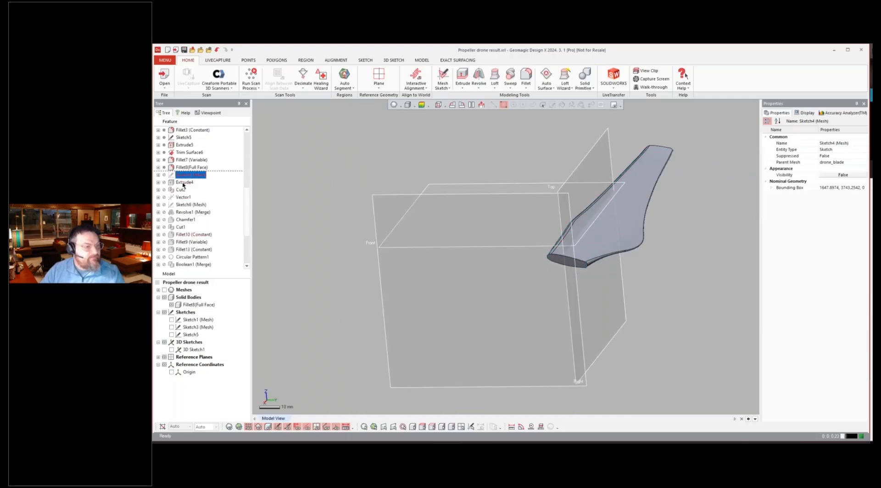
pyautogui.click(185, 182)
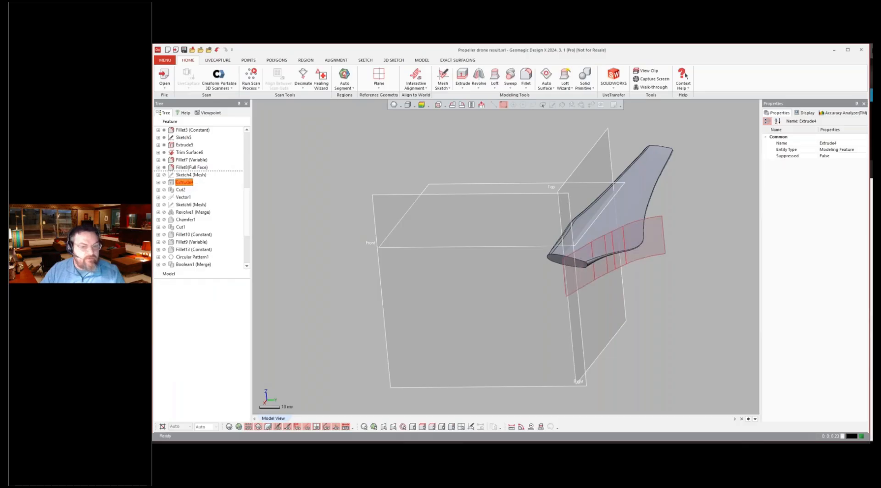
pyautogui.rightClick(184, 182)
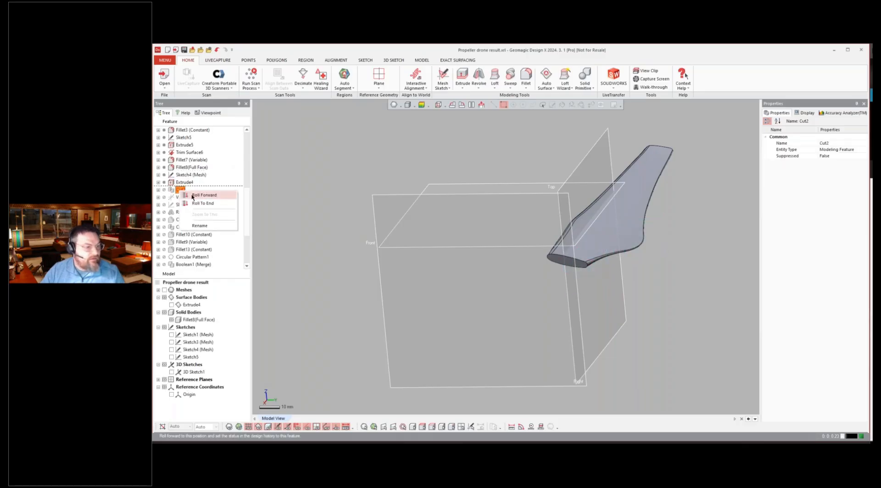
pyautogui.click(204, 195)
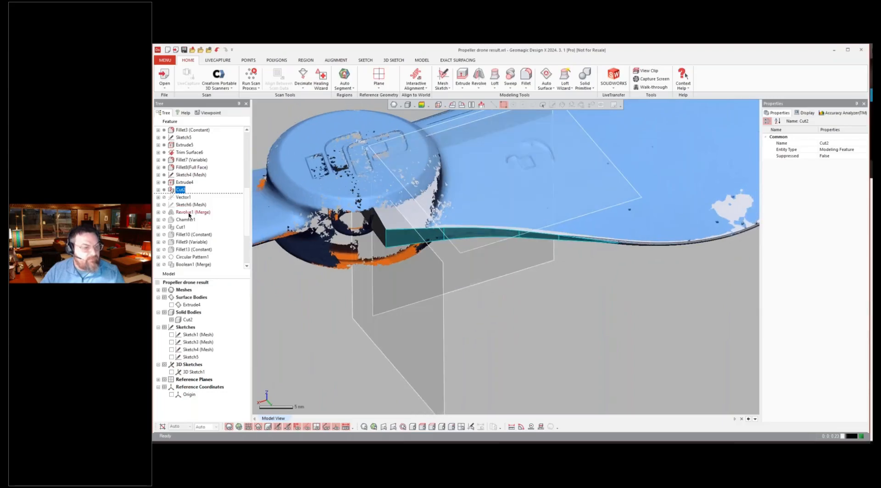
# Step: Roll the history forward through Revolve1, Cut1 and Fillet13 to Circular Pattern1
pyautogui.click(193, 212)
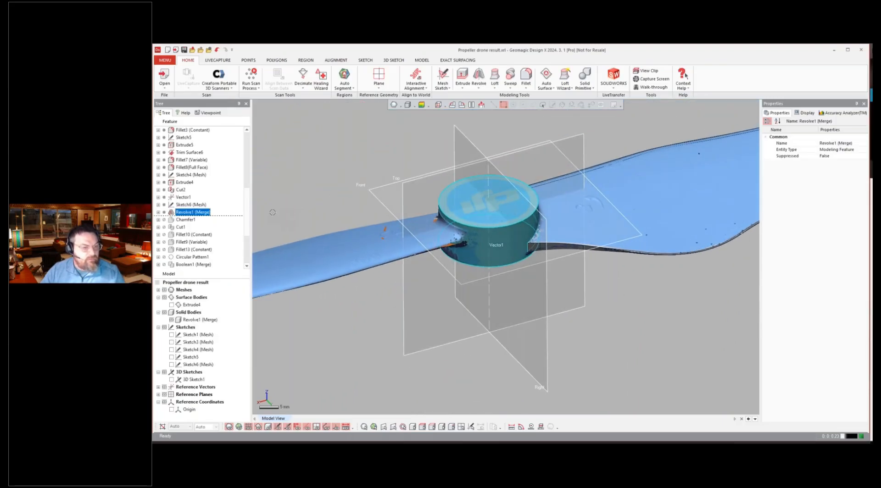
pyautogui.click(186, 219)
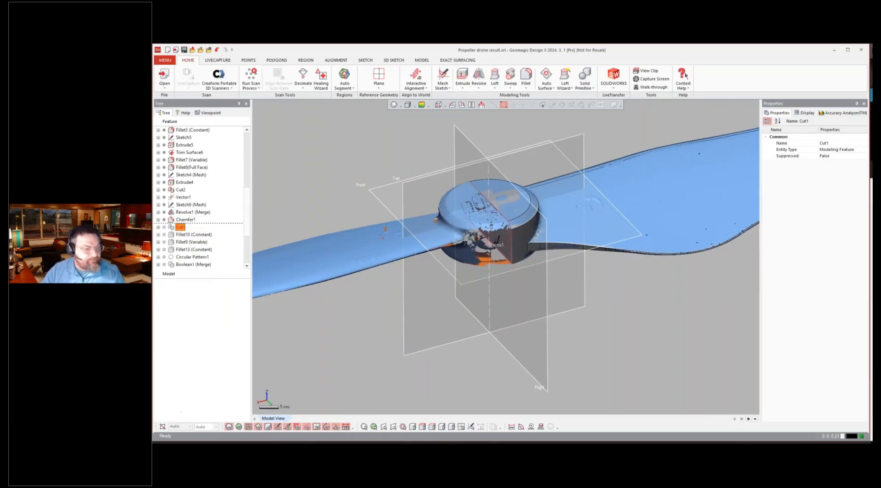
pyautogui.click(180, 227)
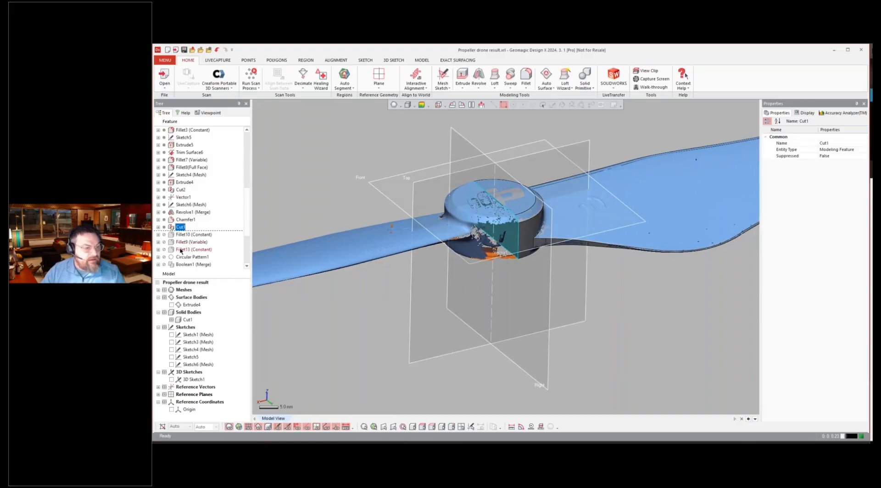
pyautogui.click(193, 249)
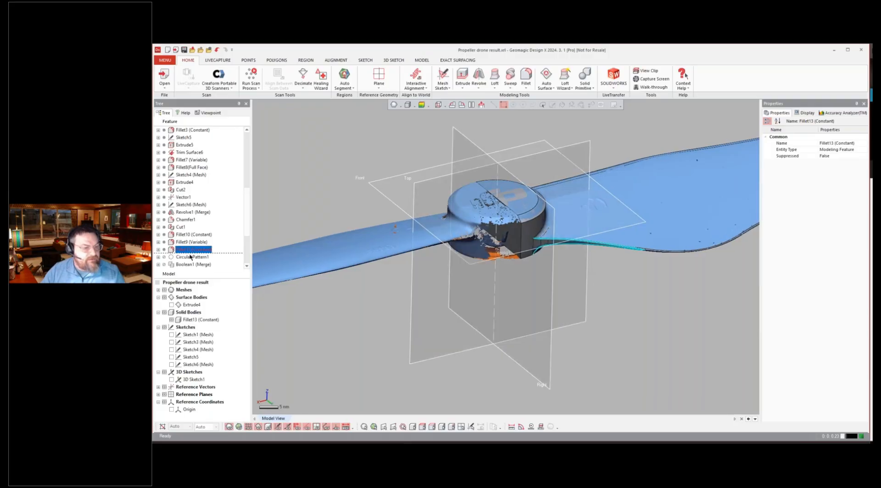
pyautogui.click(193, 257)
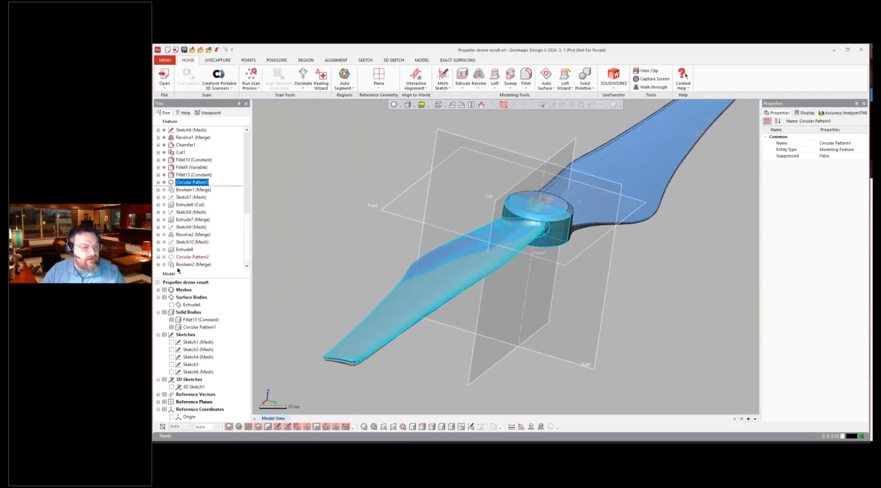
# Step: Roll forward past Boolean1 through Extrude7 and Circular Pattern2 to the final Boolean2
pyautogui.rightClick(193, 189)
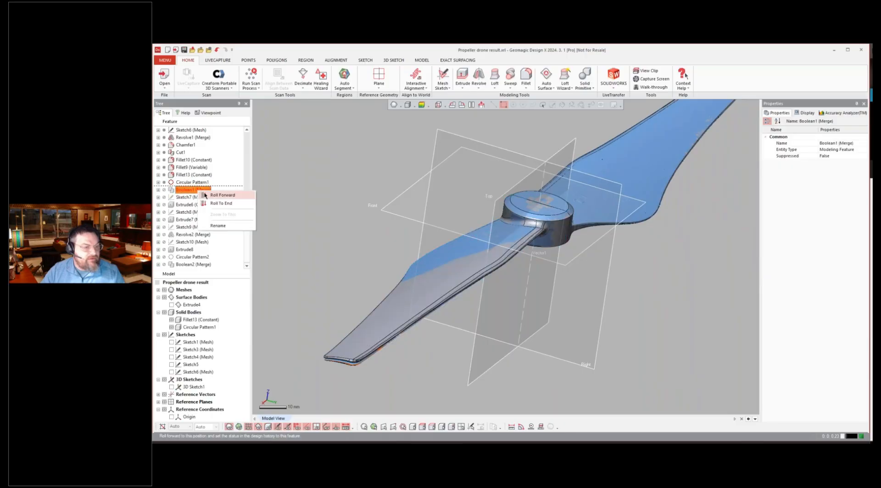
pyautogui.click(223, 195)
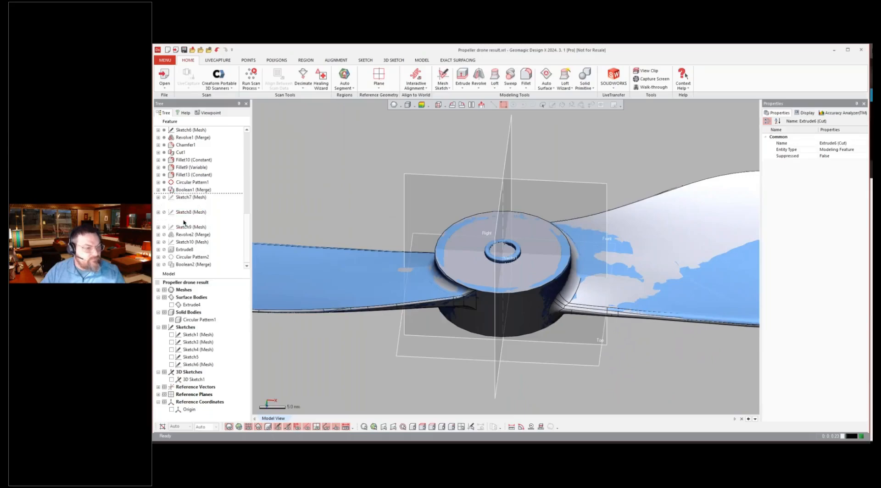
pyautogui.click(191, 220)
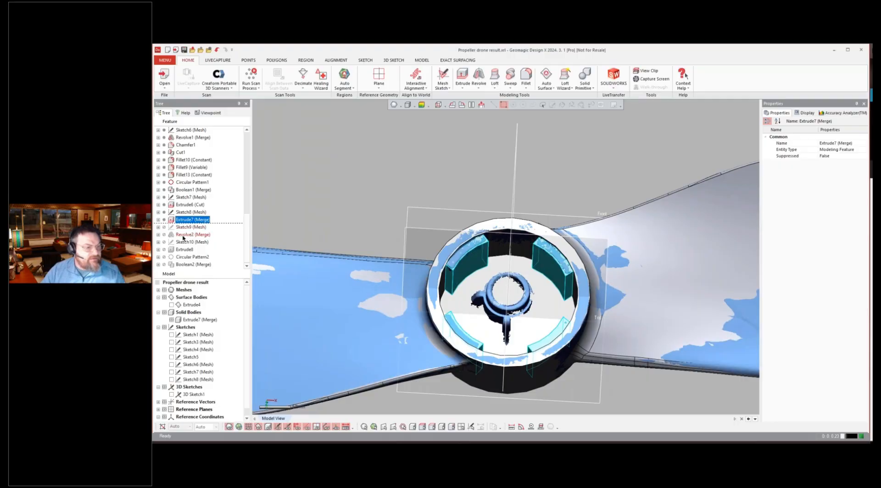
pyautogui.click(193, 257)
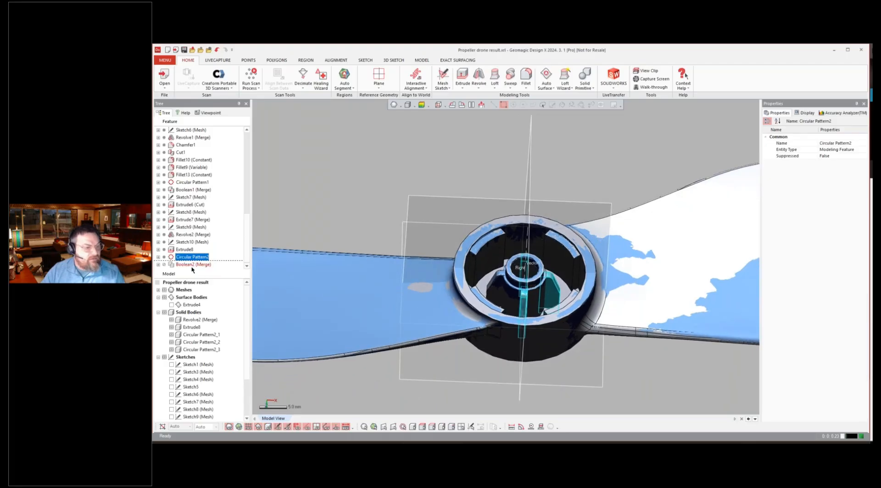
pyautogui.click(190, 263)
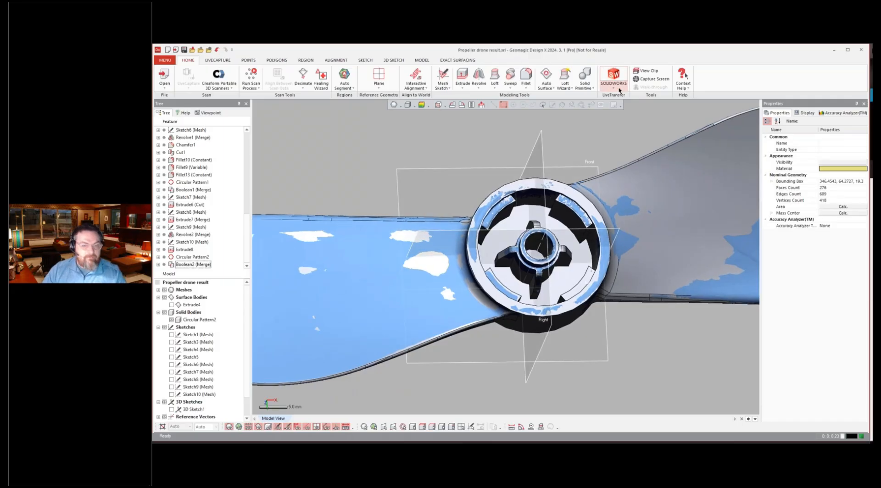
# Step: Show the LiveTransfer target list: SOLIDWORKS, Creo, Inventor, NX and AutoCAD
pyautogui.click(613, 79)
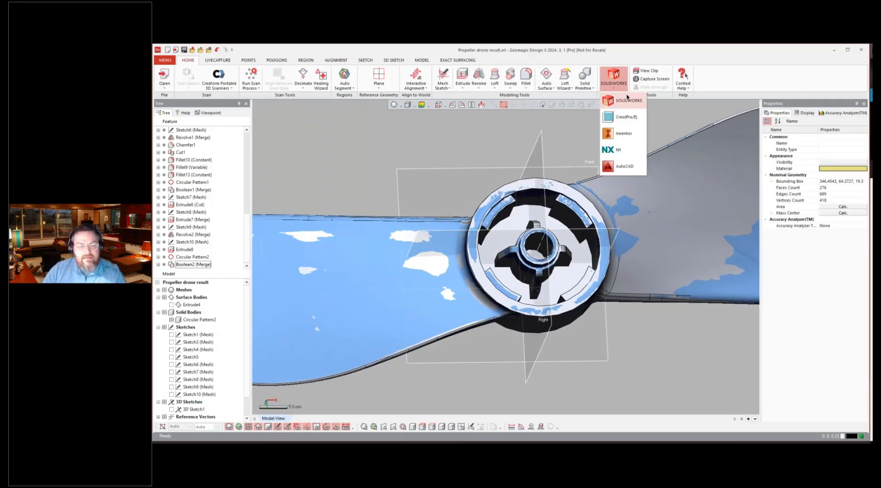
pyautogui.moveTo(626, 100)
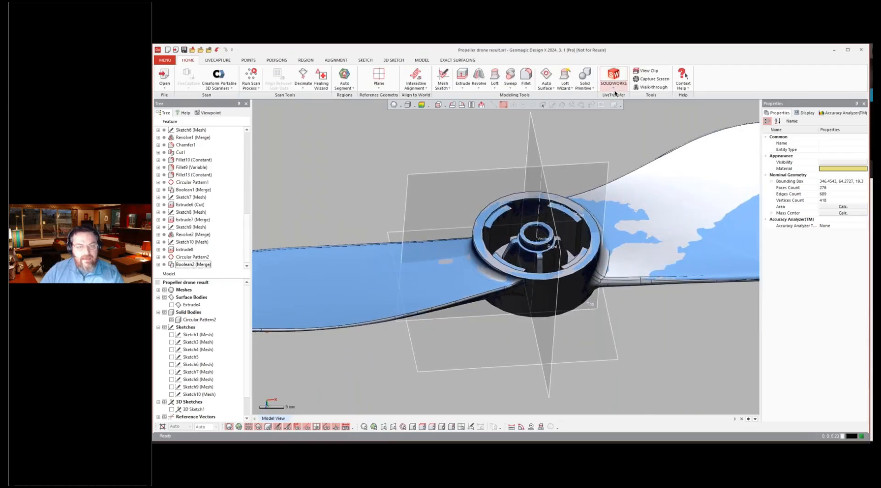
pyautogui.click(613, 78)
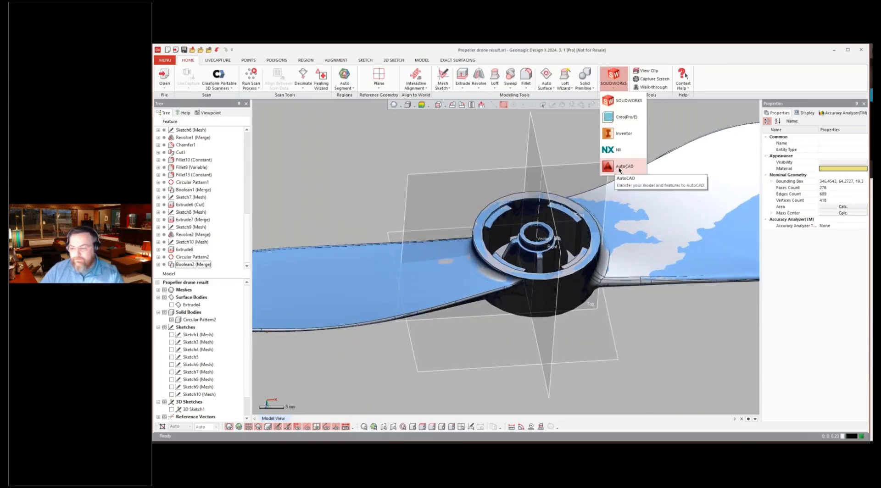
pyautogui.moveTo(618, 151)
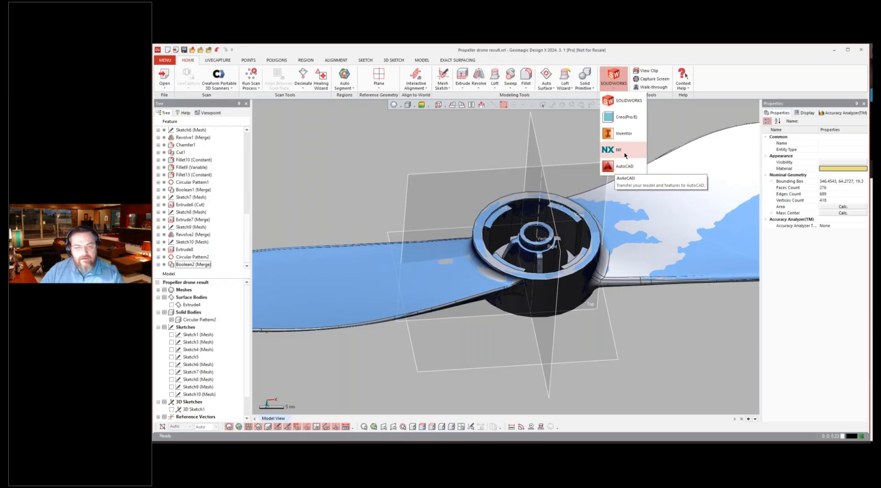
pyautogui.moveTo(623, 133)
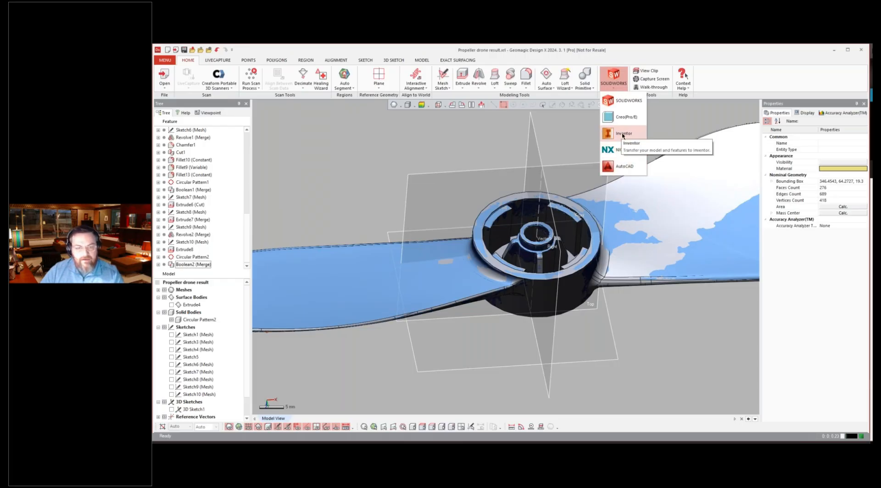